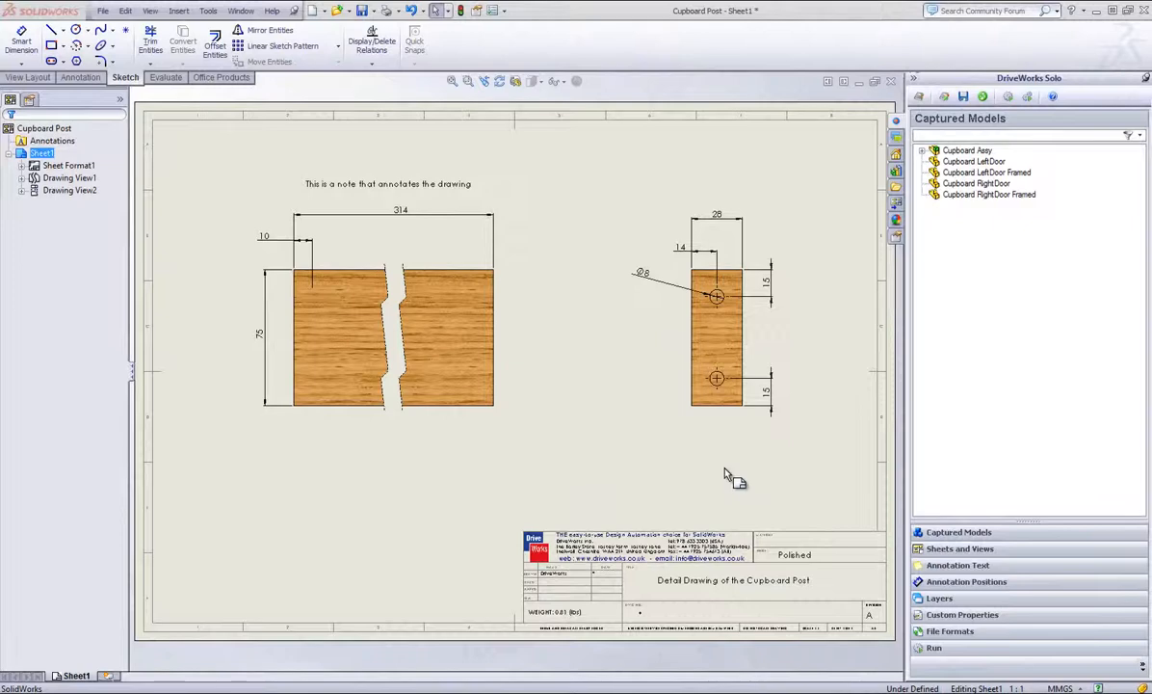
{"action": "mouse_move", "coordinate": [690, 482]}
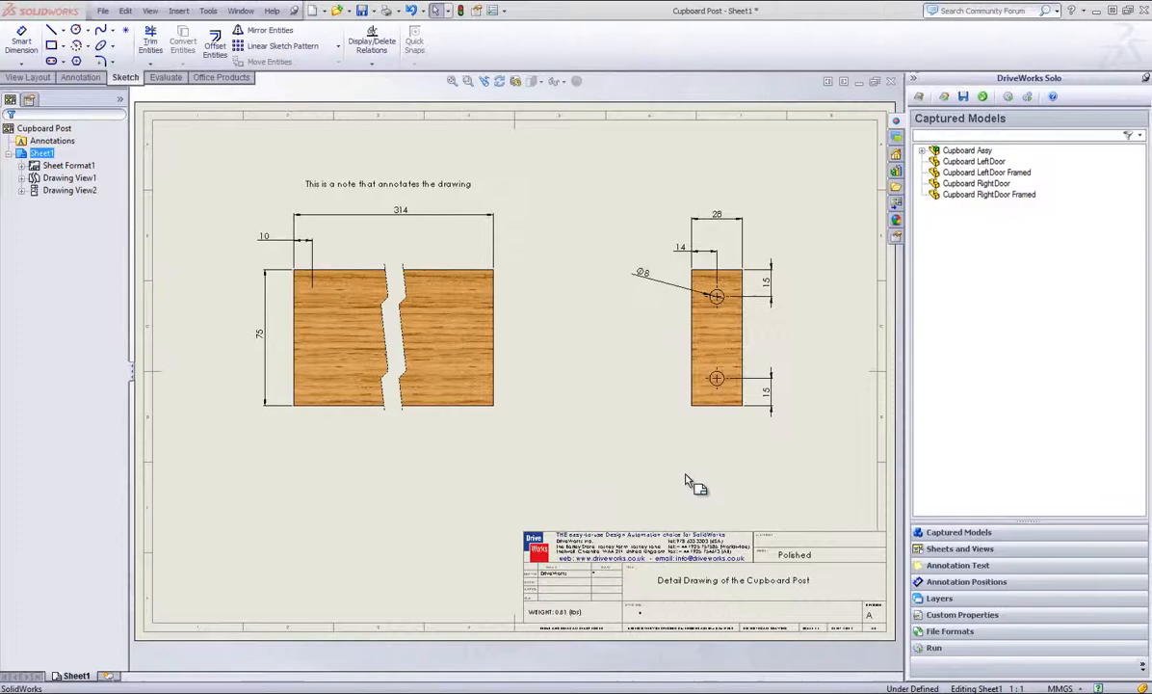
{"action": "mouse_move", "coordinate": [639, 471]}
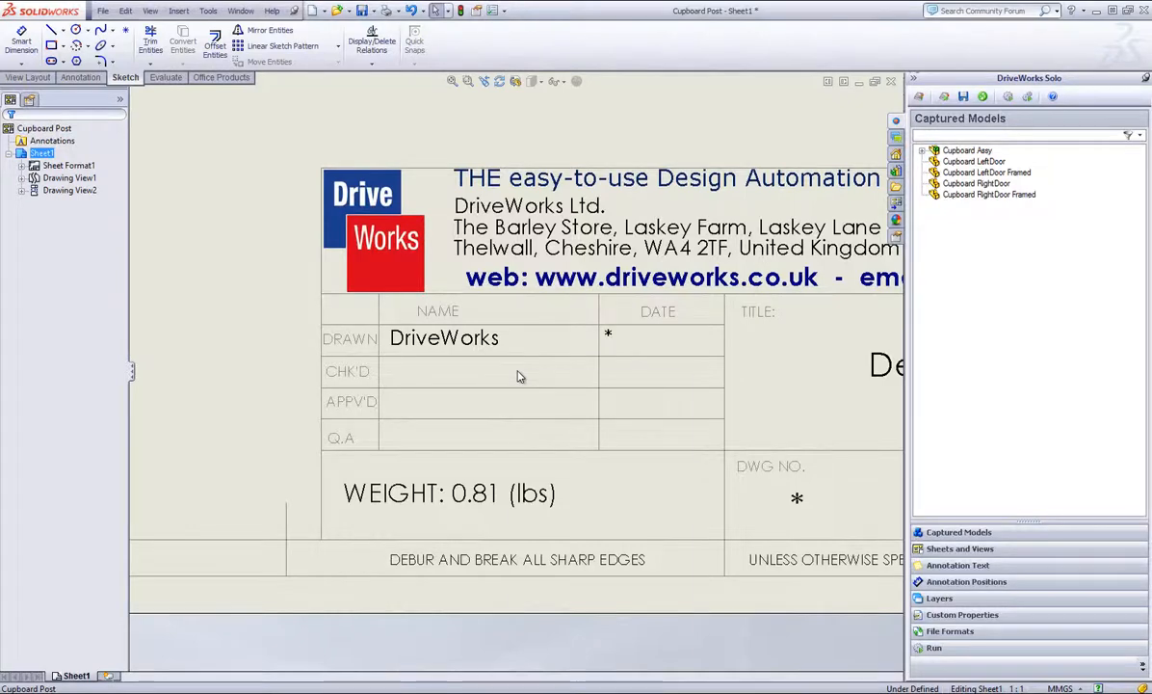
Capture the drawing's Drawn By custom property from the title block into DriveWorks.
{"action": "right_click", "coordinate": [516, 374]}
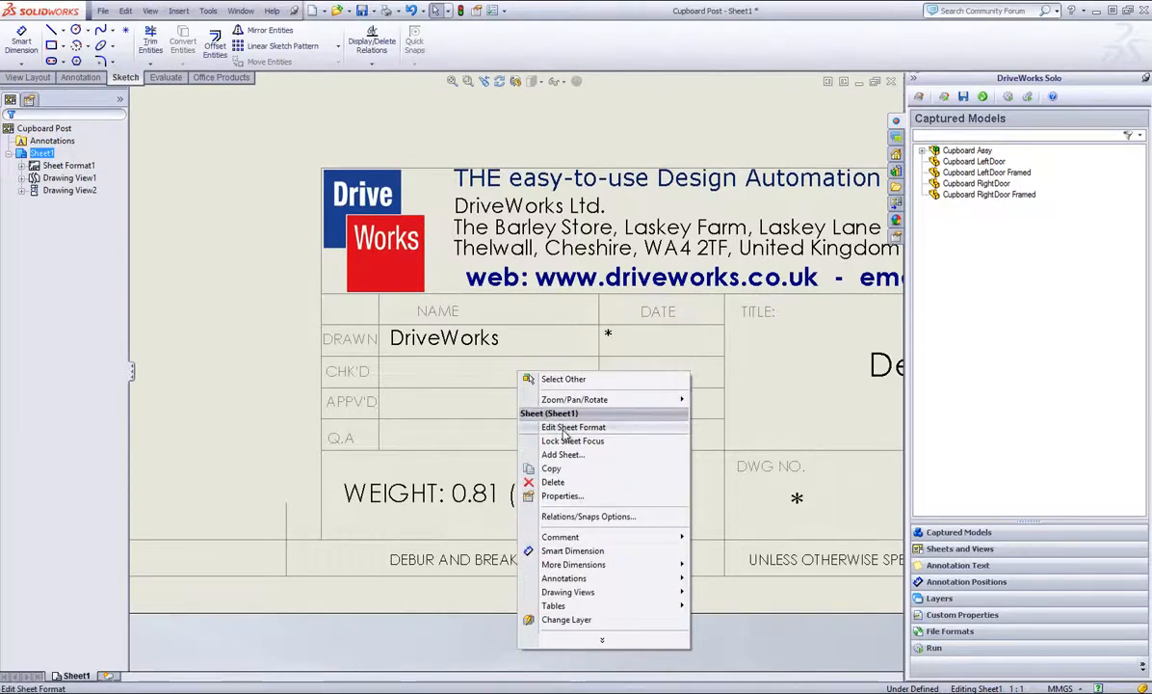
{"action": "left_click", "coordinate": [562, 495]}
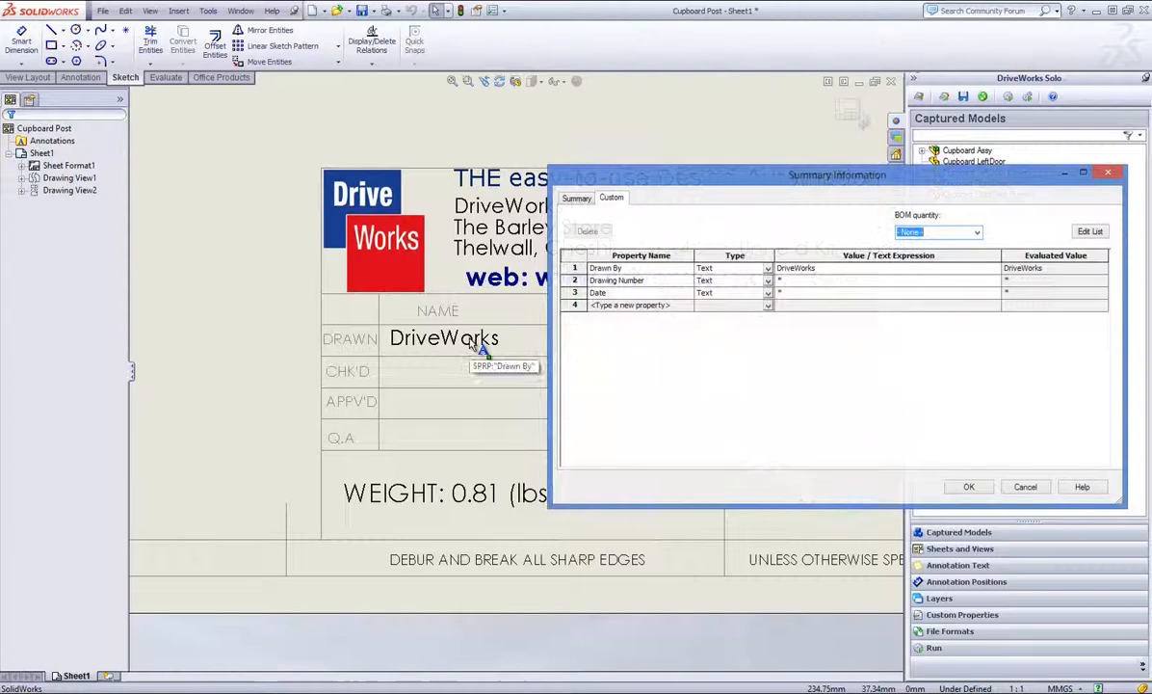
{"action": "left_click", "coordinate": [443, 339]}
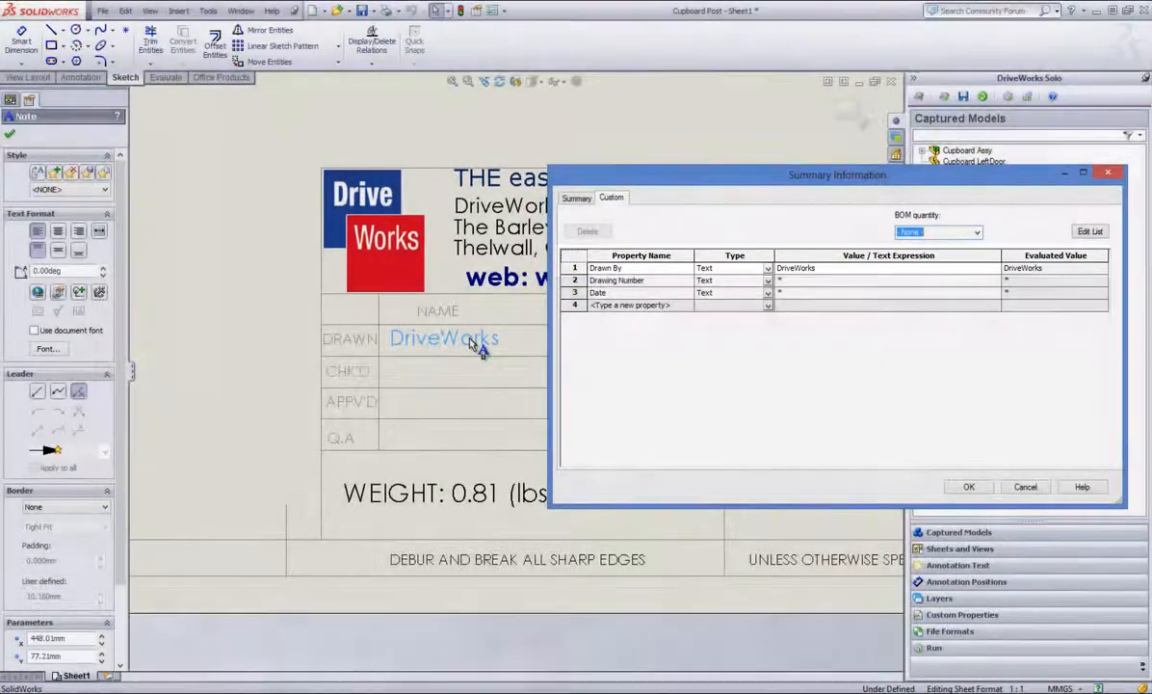
{"action": "left_click", "coordinate": [969, 485]}
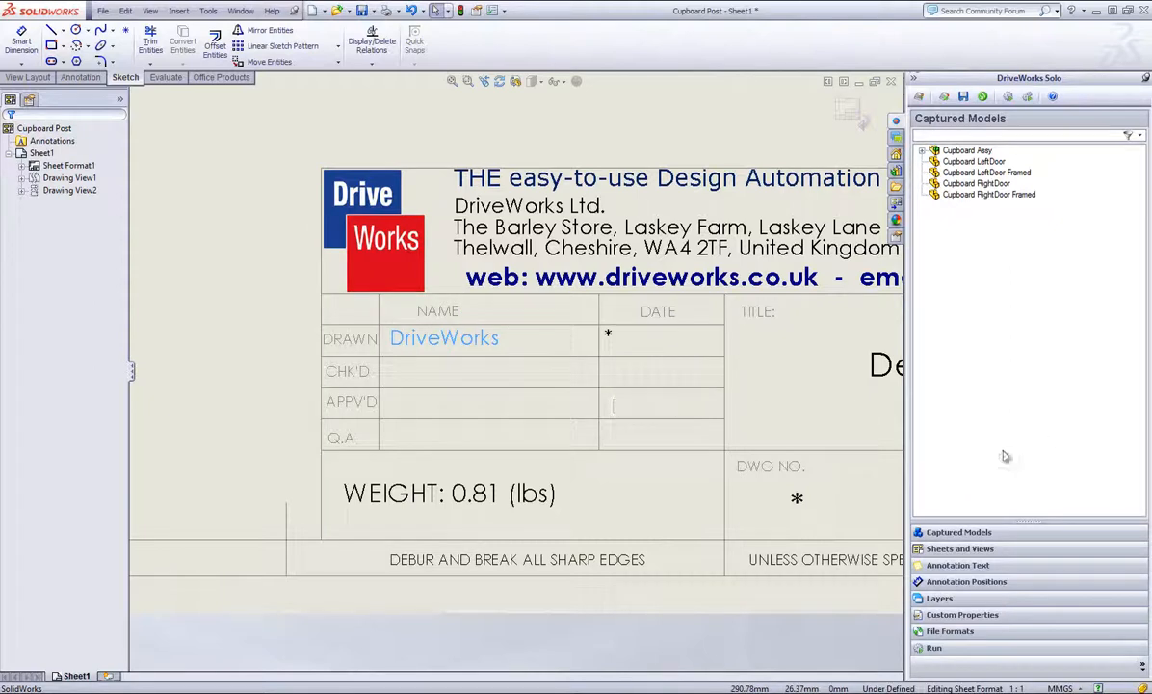
{"action": "left_click", "coordinate": [963, 613]}
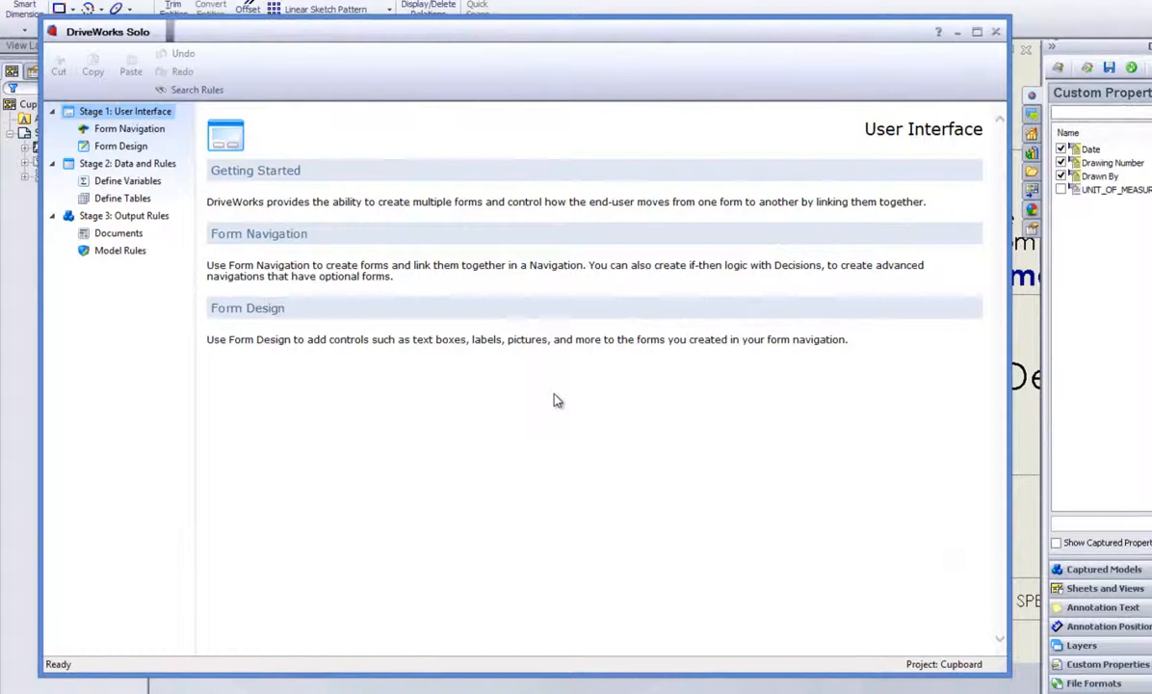
Show the Model Rules list for the Cupboard Post drawing under Cupboard Assy.
{"action": "left_click", "coordinate": [119, 251]}
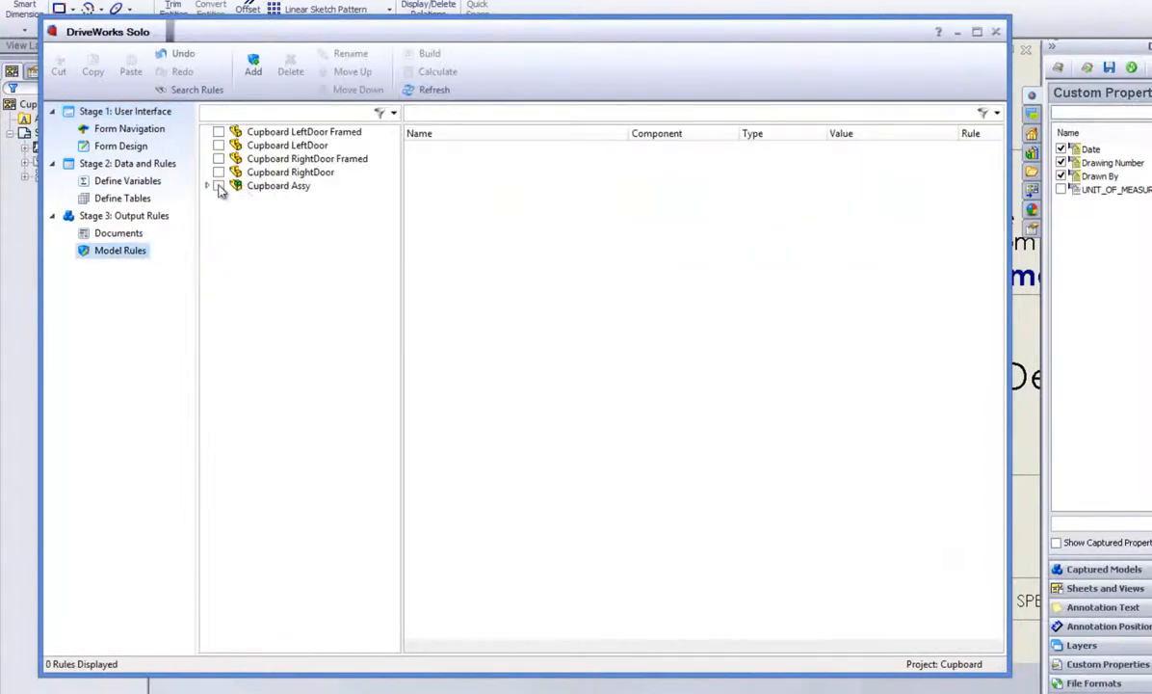
{"action": "left_click", "coordinate": [206, 185]}
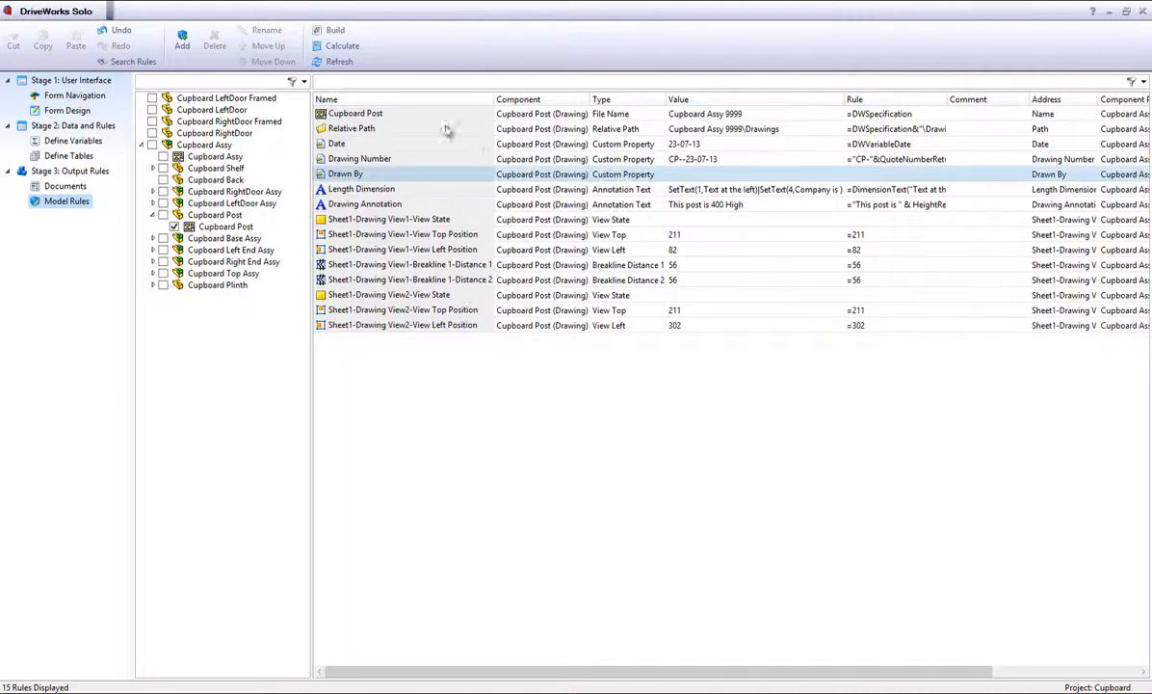
Drive the Drawn By property with the rule SalesPersonReturn and confirm it.
{"action": "double_click", "coordinate": [347, 173]}
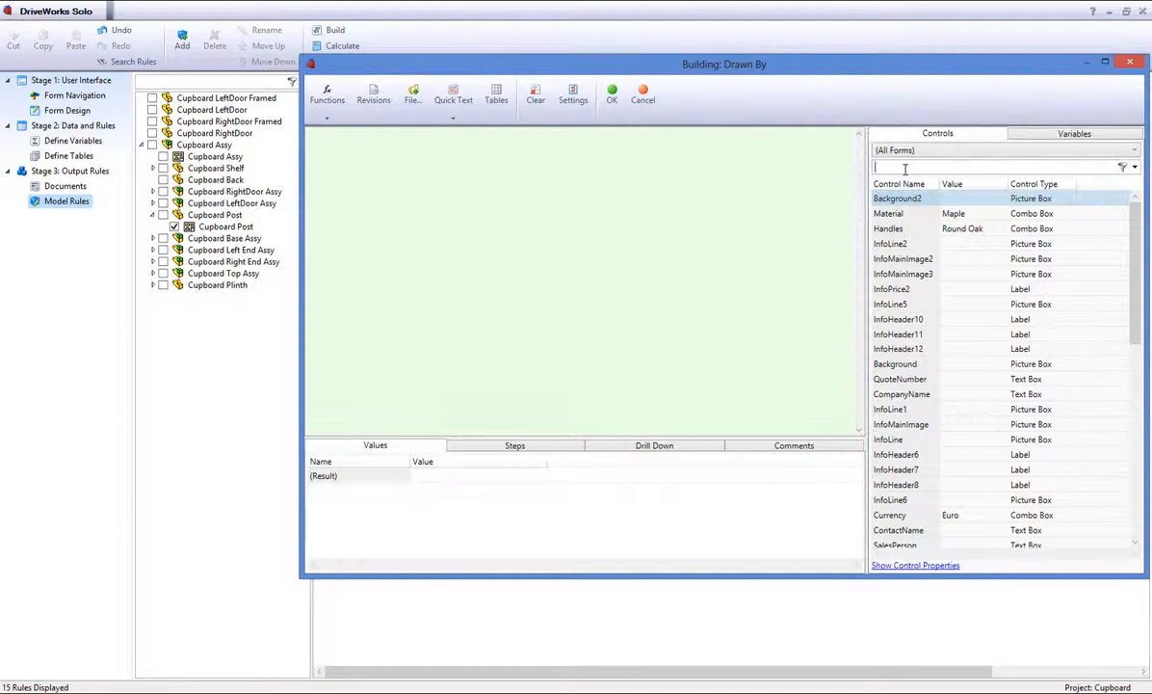
{"action": "type", "text": "sale"}
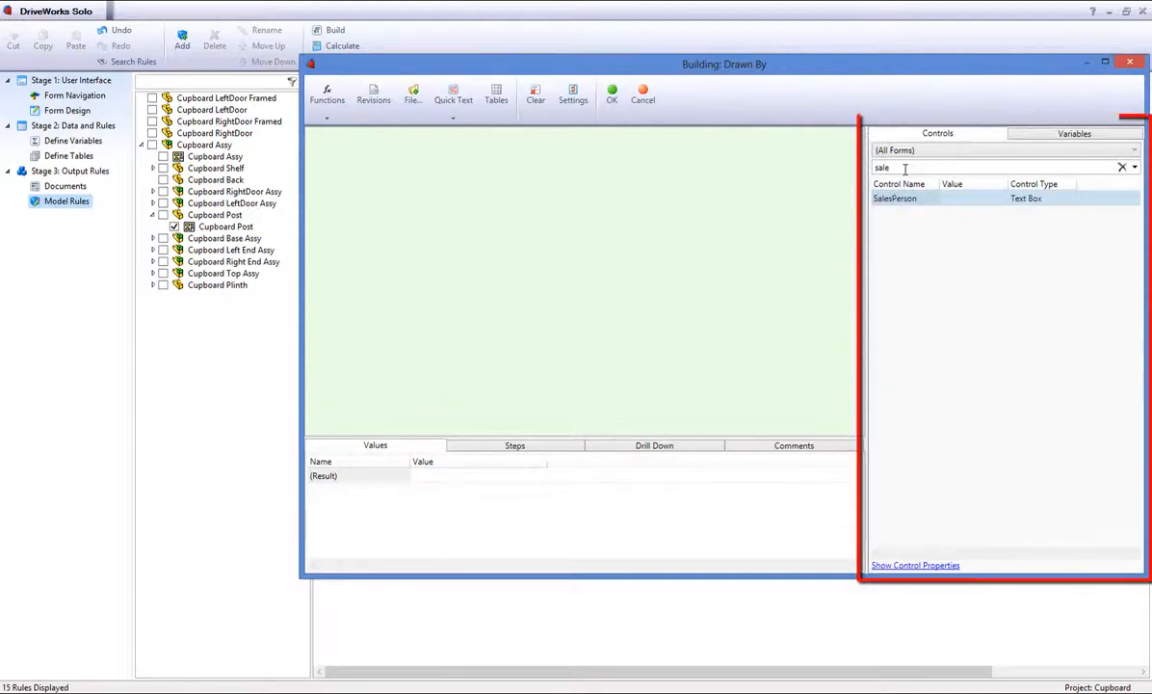
{"action": "type", "text": "SalesPersonReturn"}
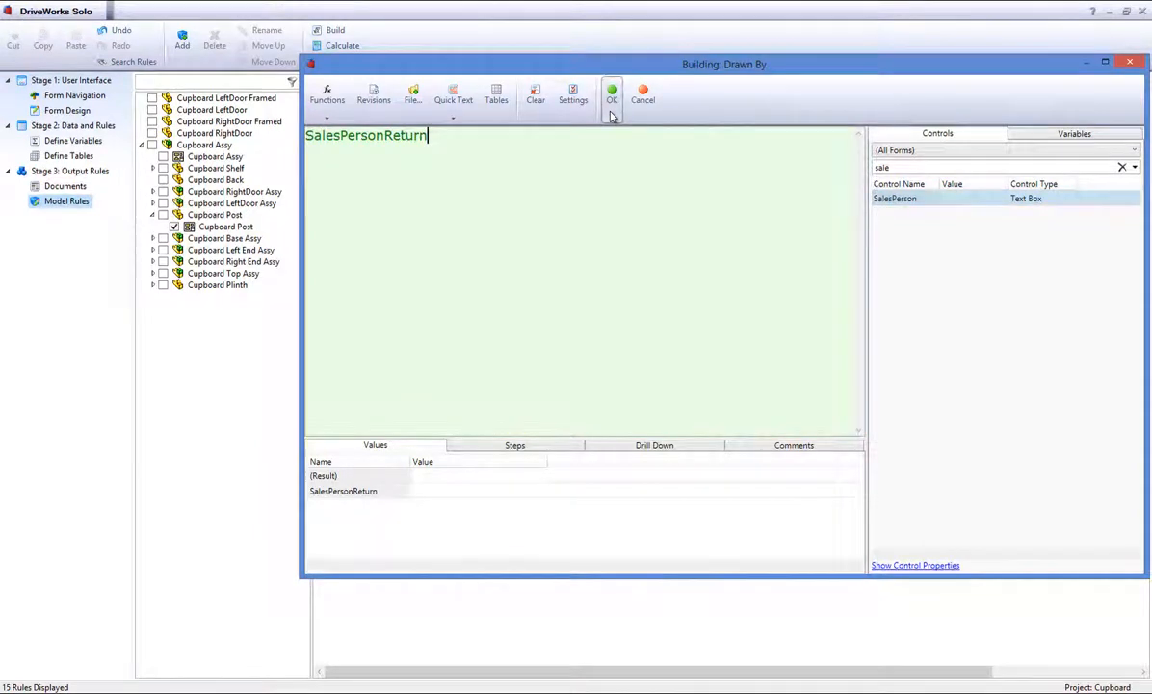
{"action": "left_click", "coordinate": [613, 93]}
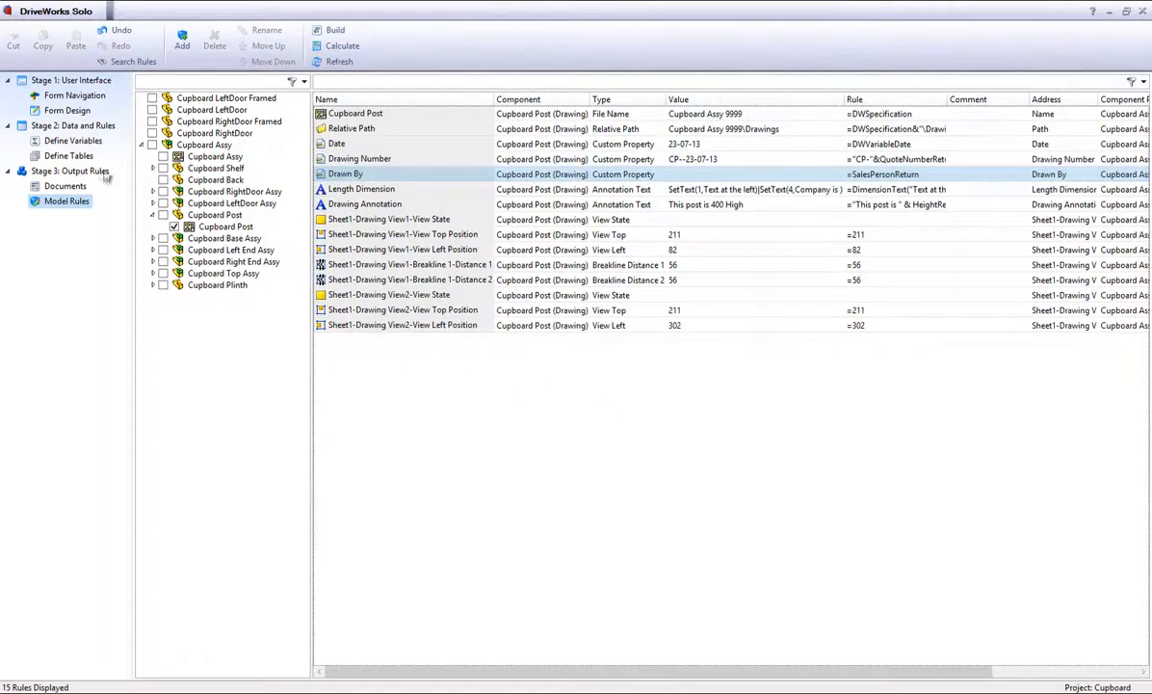
Inspect the Sales Person text box on the Custom Cupboard Company form design.
{"action": "left_click", "coordinate": [66, 109]}
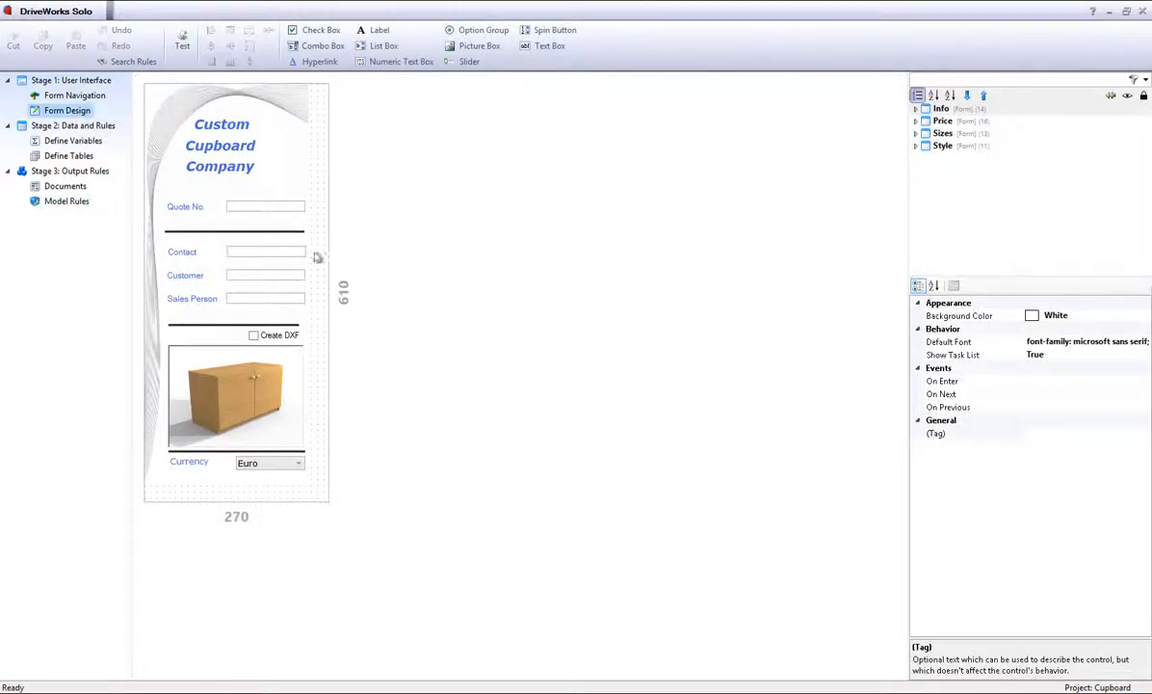
{"action": "left_click", "coordinate": [266, 297]}
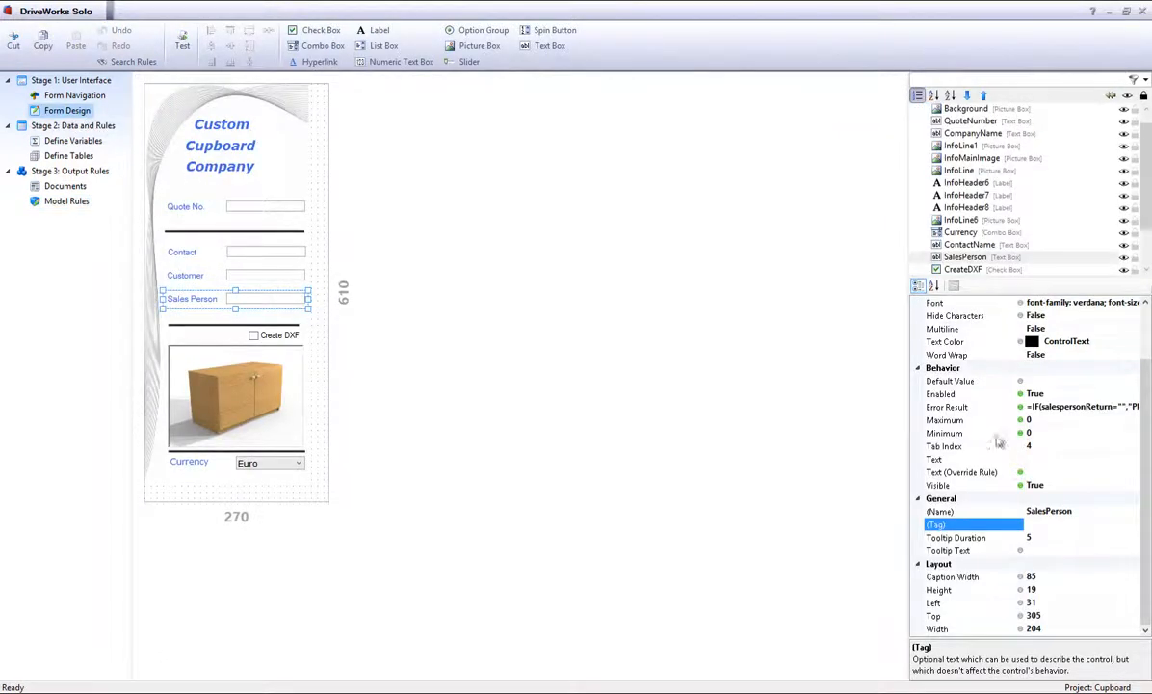
{"action": "left_click", "coordinate": [972, 510]}
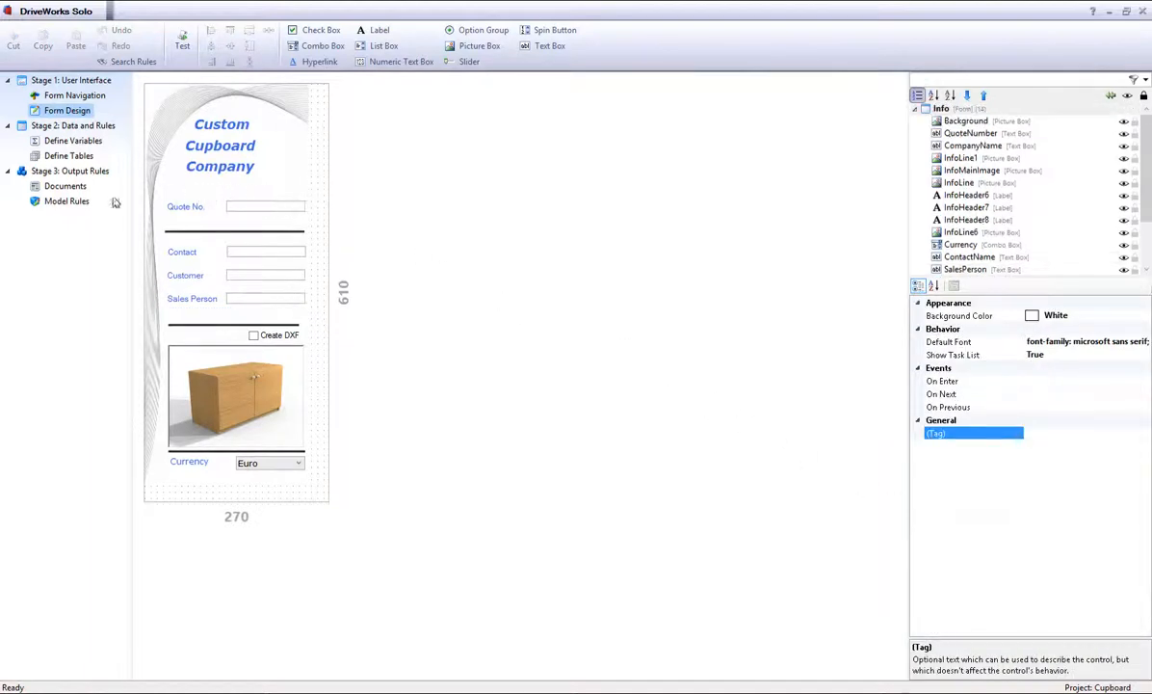
Return to the drawing's model rules and shrink DriveWorks to reveal SolidWorks behind.
{"action": "left_click", "coordinate": [67, 201]}
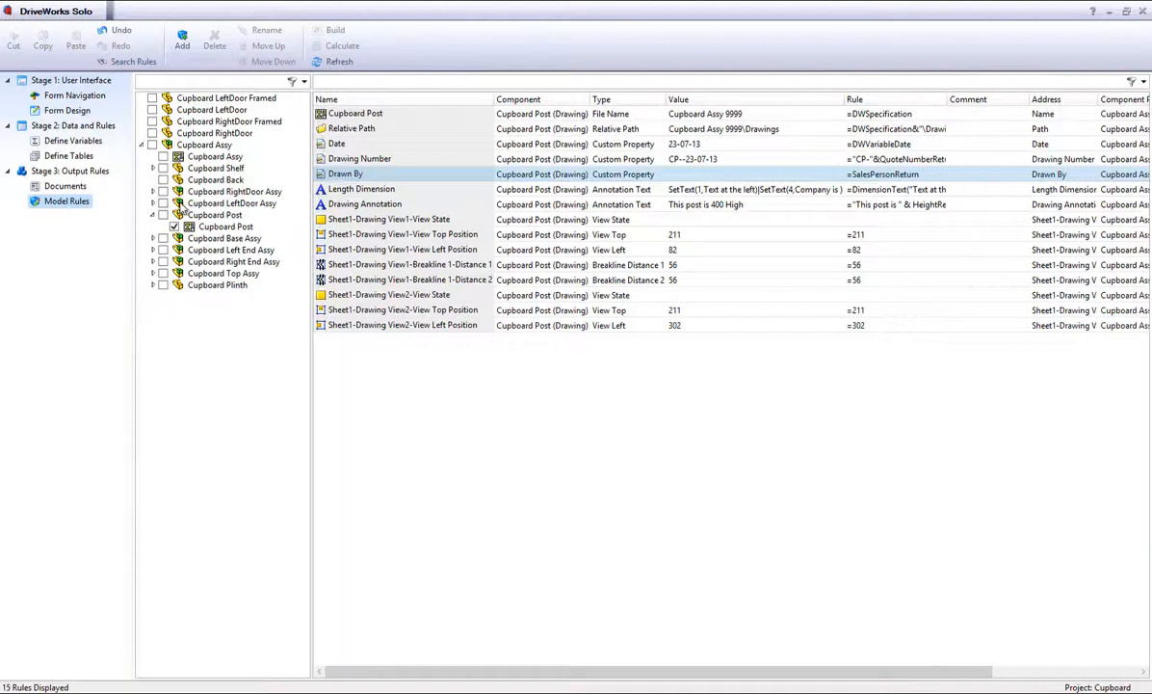
{"action": "mouse_move", "coordinate": [568, 366]}
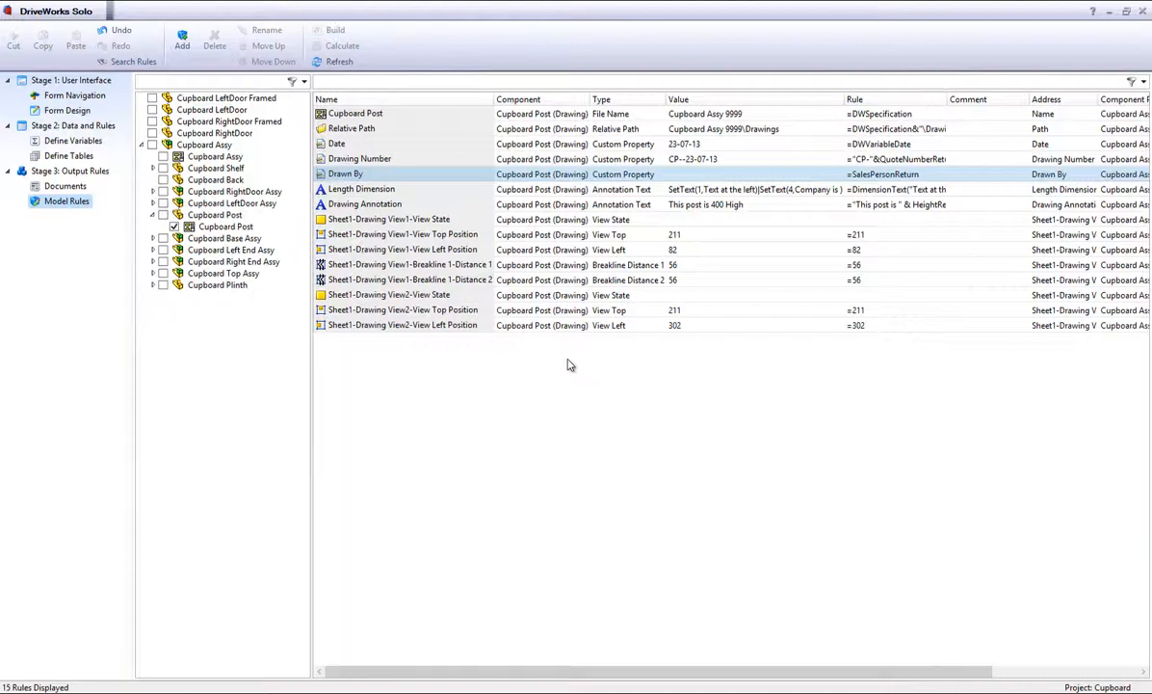
{"action": "mouse_move", "coordinate": [908, 162]}
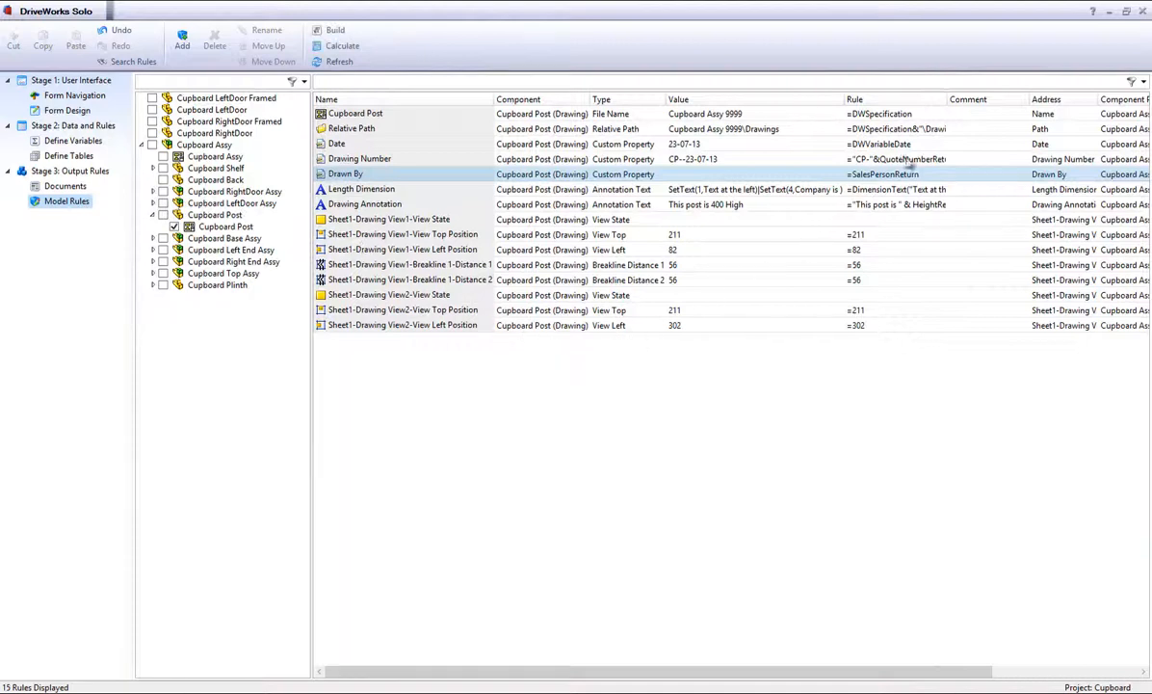
{"action": "left_click", "coordinate": [1125, 12]}
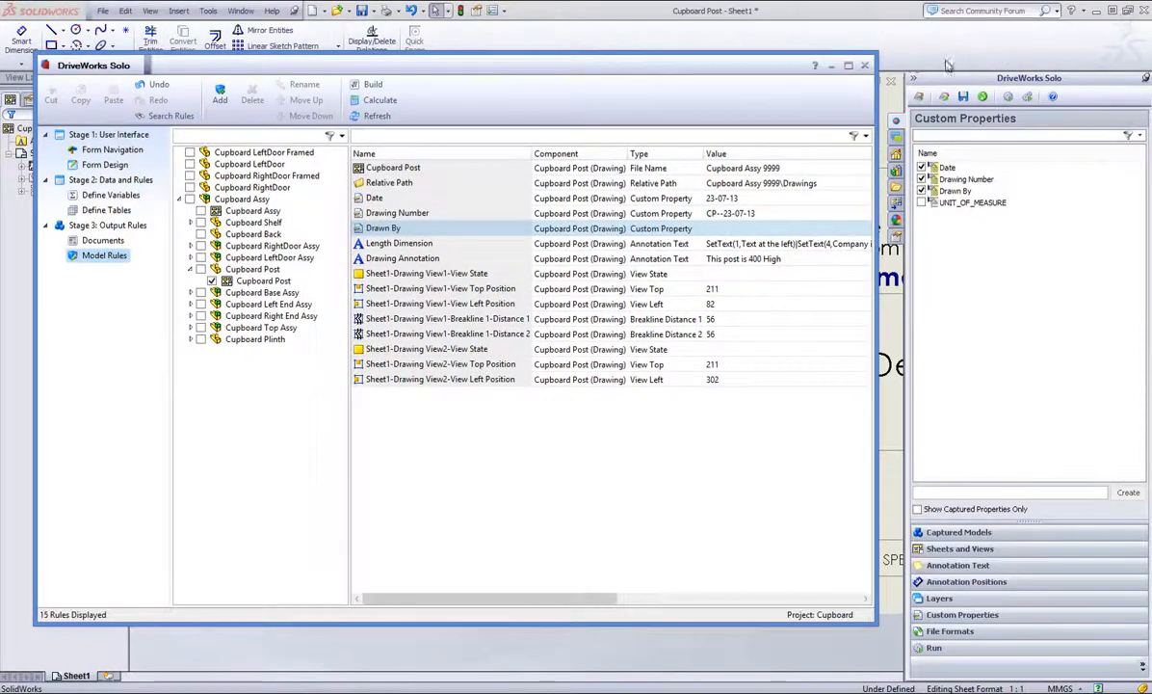